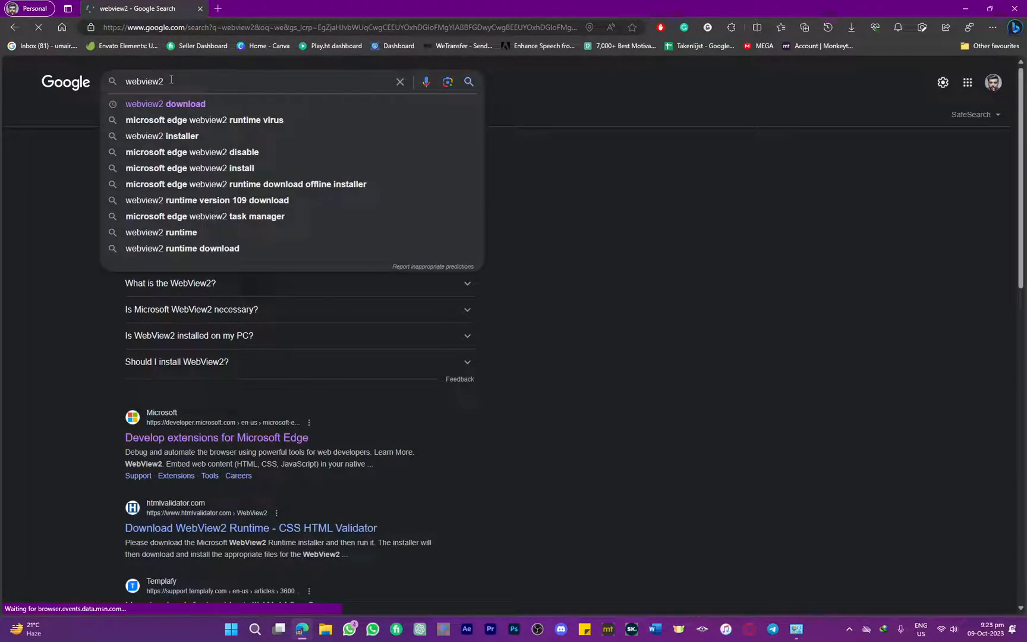
Pick the 'webview2 download' suggestion from the Google search box.
click(165, 103)
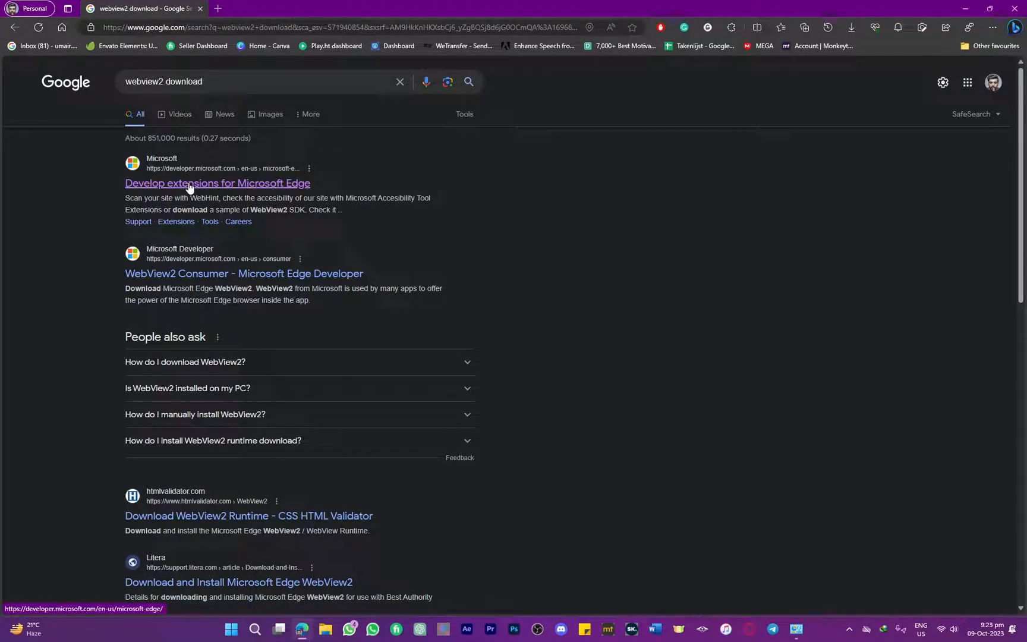
Open the developer.microsoft.com result and follow WebView2's Learn More under Web Platform.
click(217, 182)
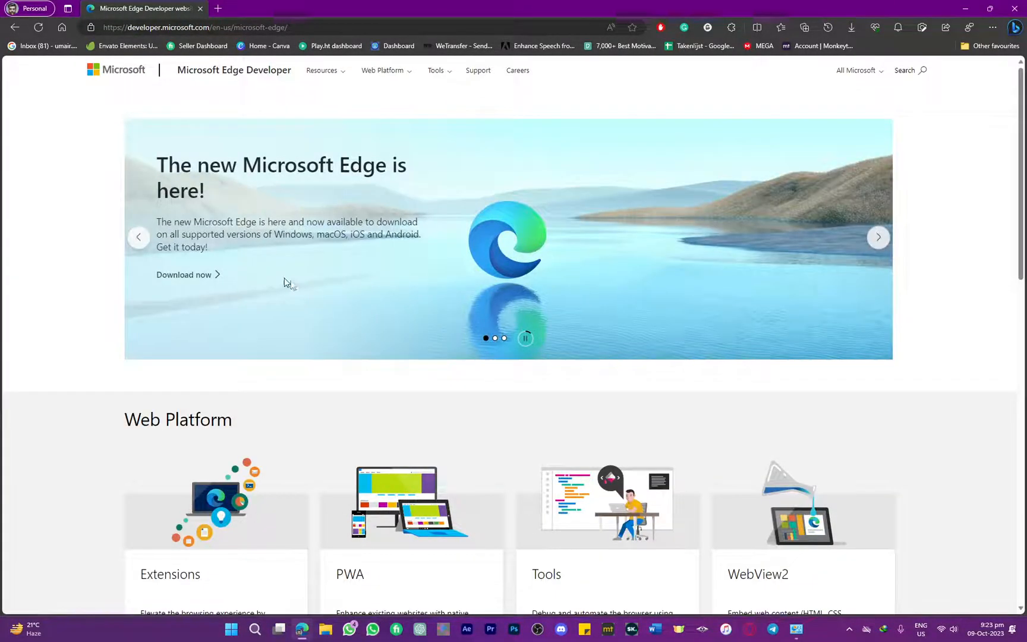
scroll(down, 3)
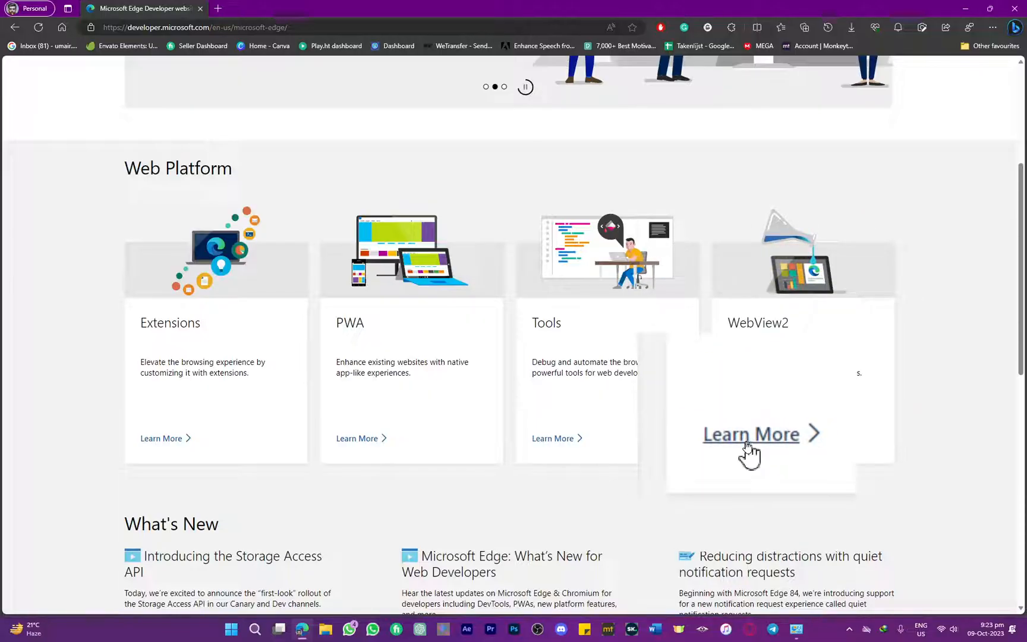
click(750, 437)
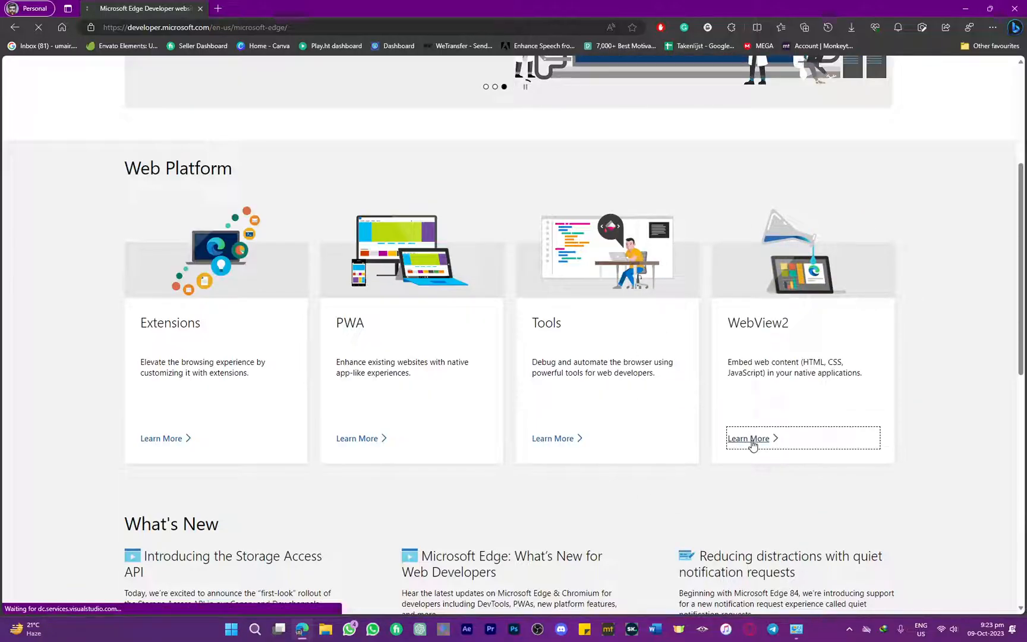
On the WebView2 page, choose the x64 Evergreen Standalone Installer download.
click(747, 438)
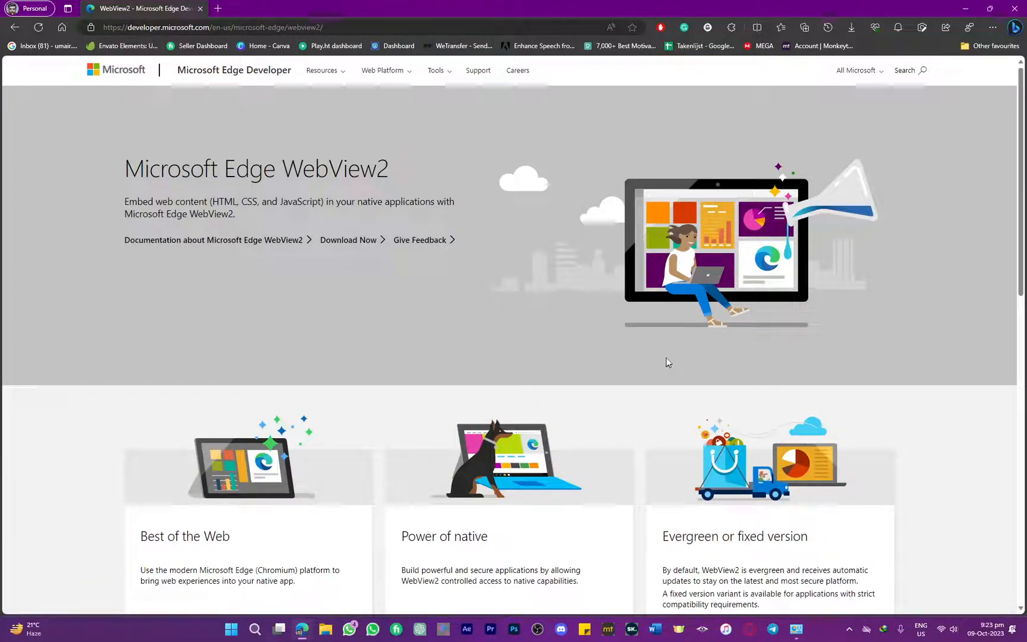
scroll(down, 3)
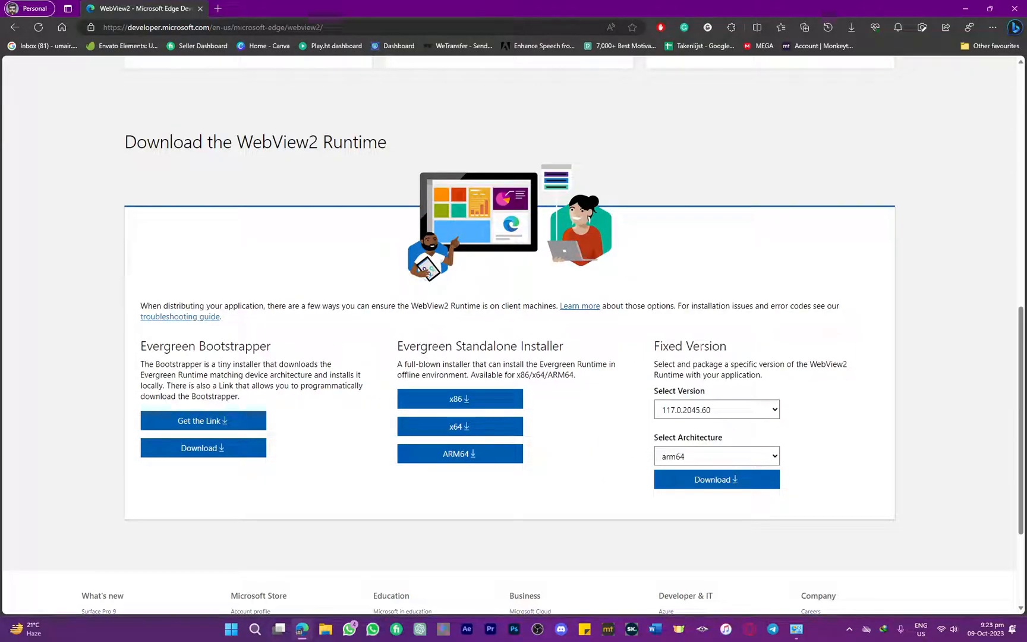
mouse_move(428, 361)
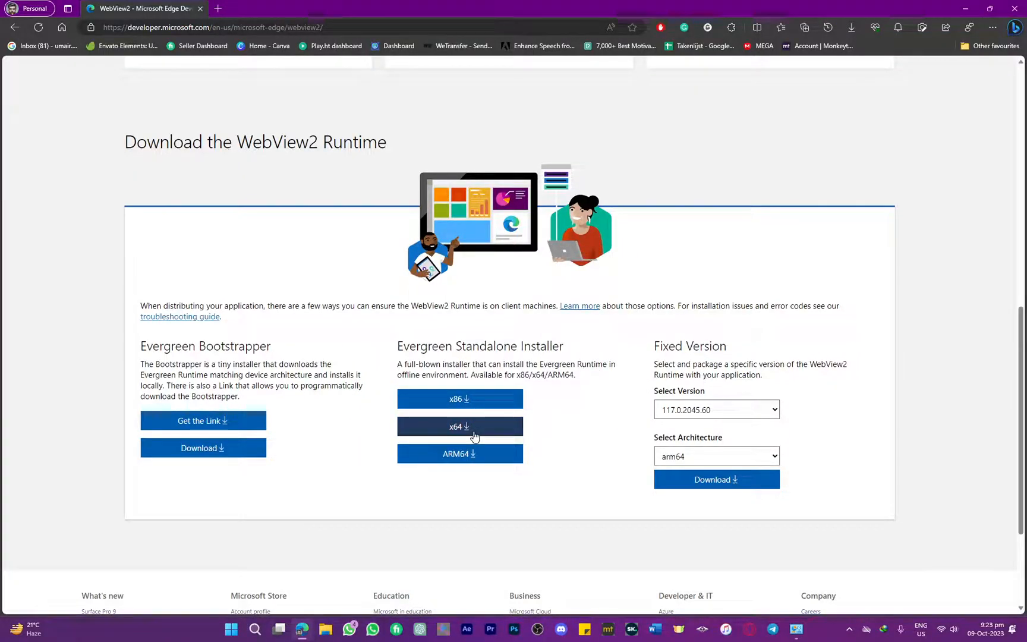
mouse_move(469, 436)
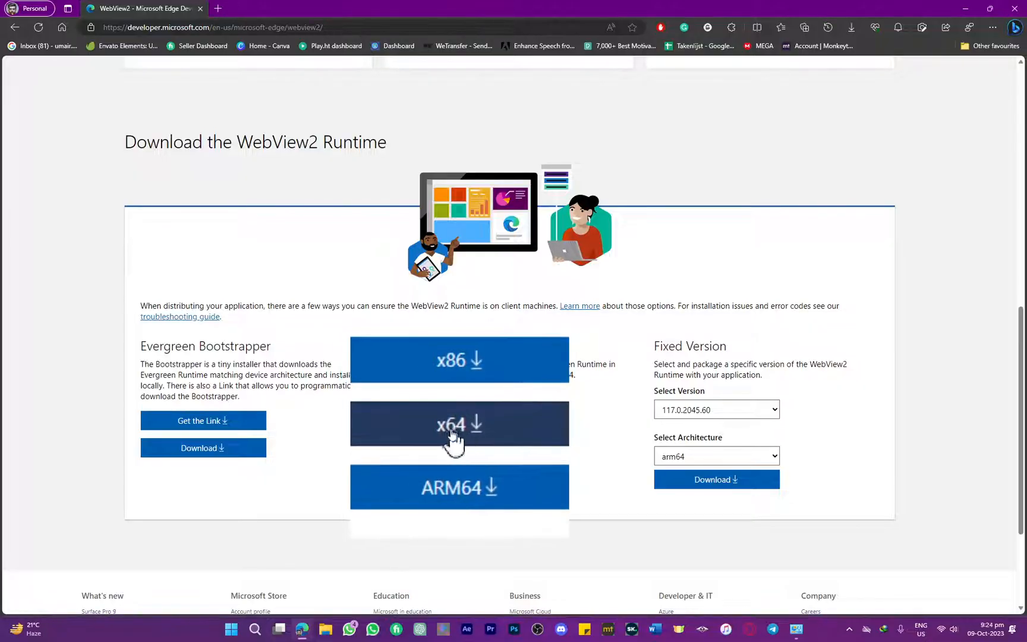
click(459, 423)
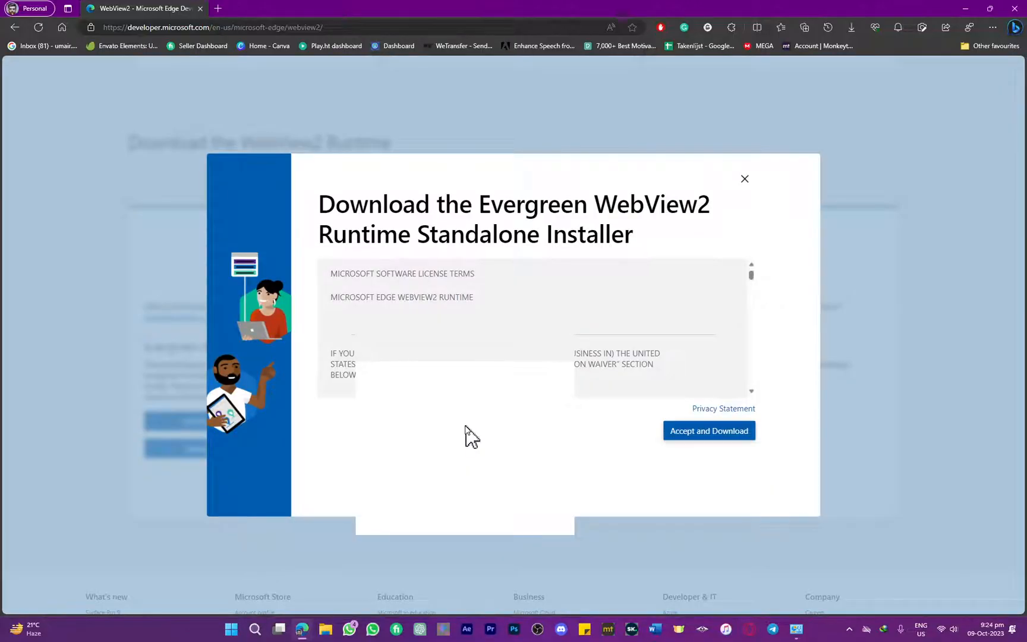